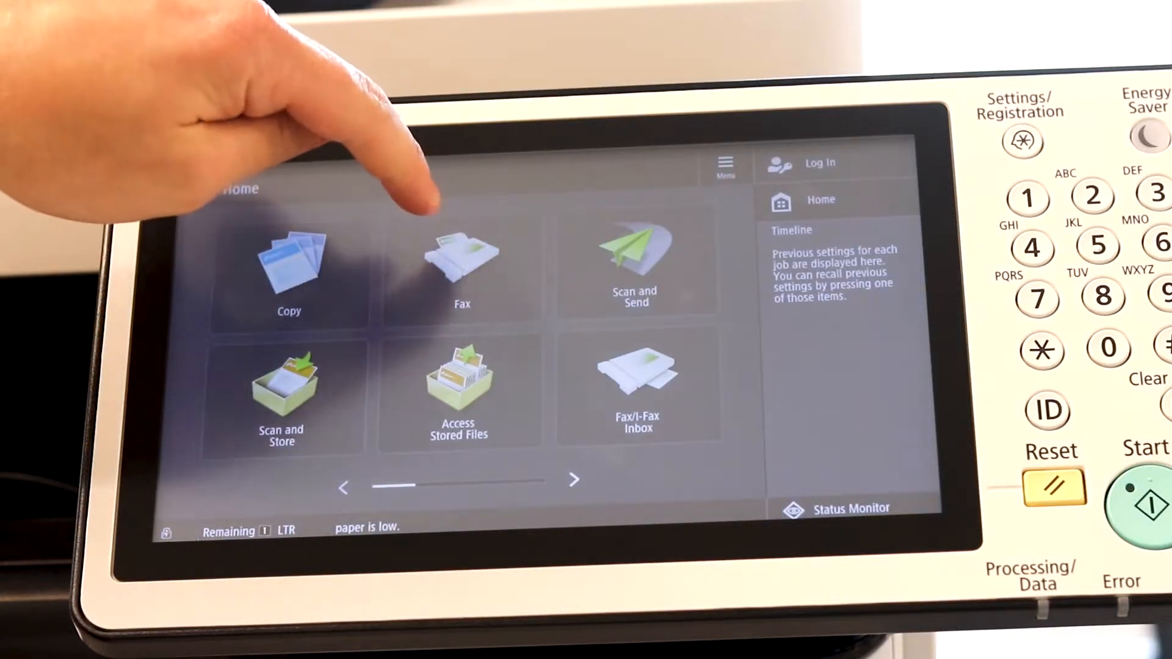
- Open the Fax function and its local address book from the Home screen
click(462, 268)
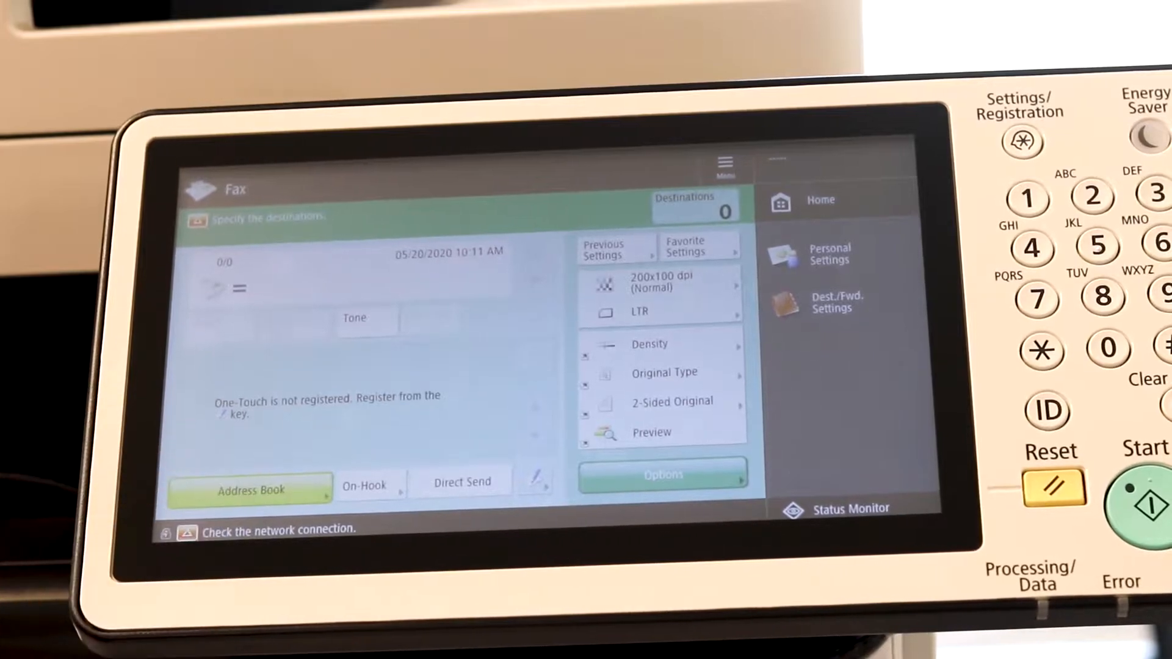
click(249, 491)
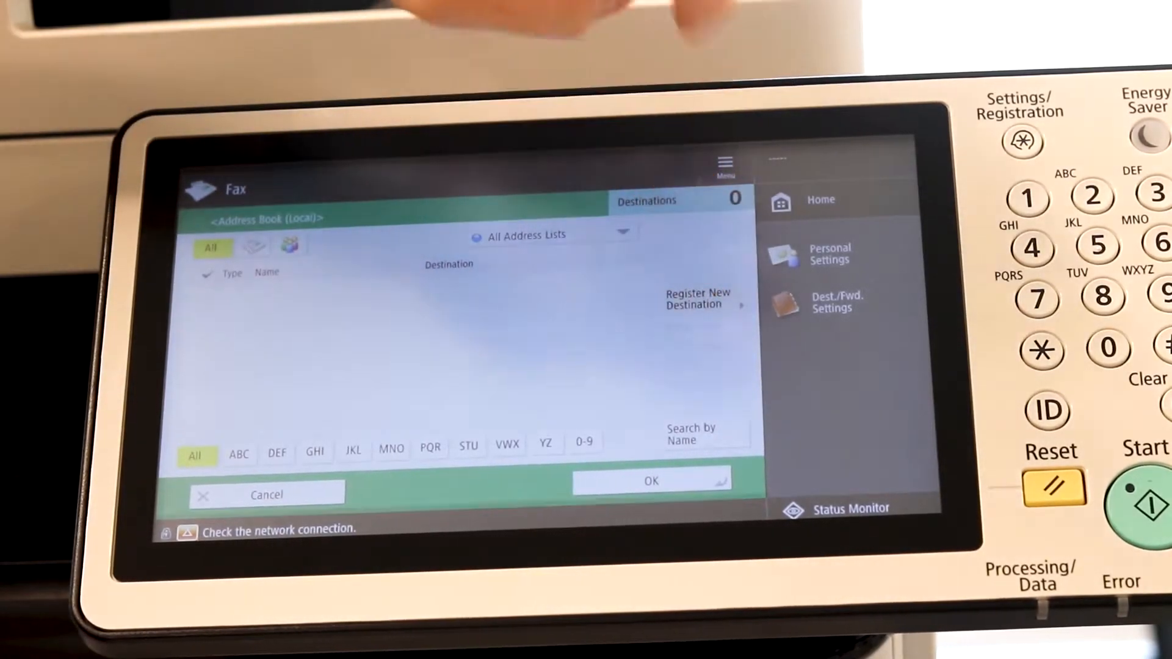
- Begin registering a new destination of type Fax in the address book
click(697, 298)
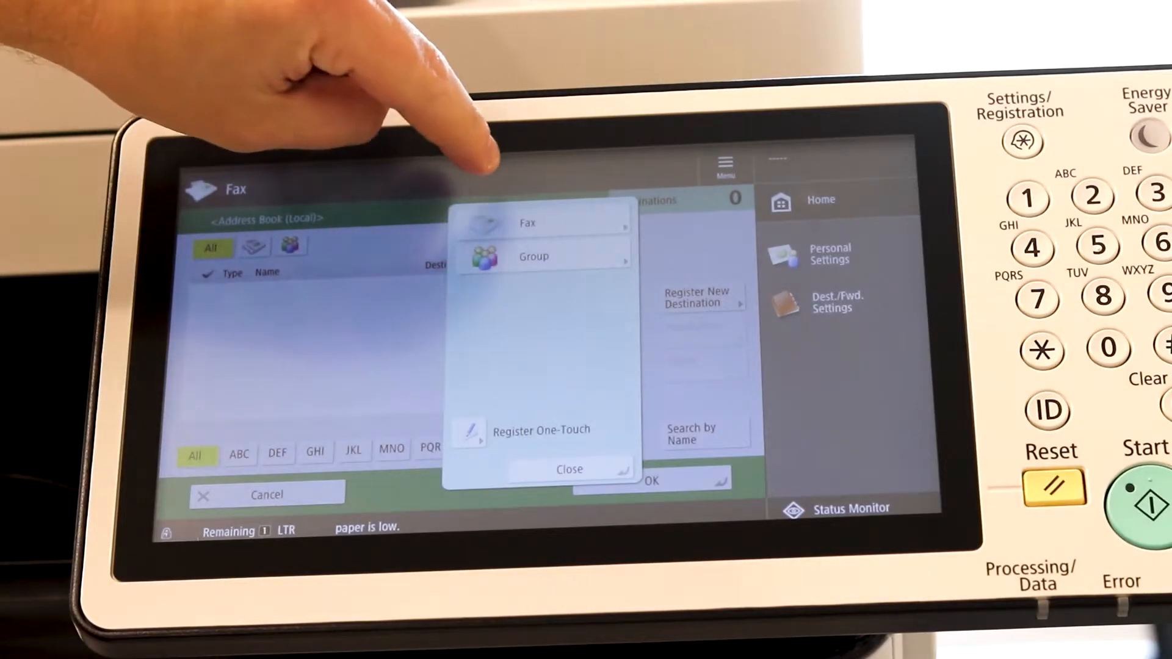
click(528, 222)
text(fraser)
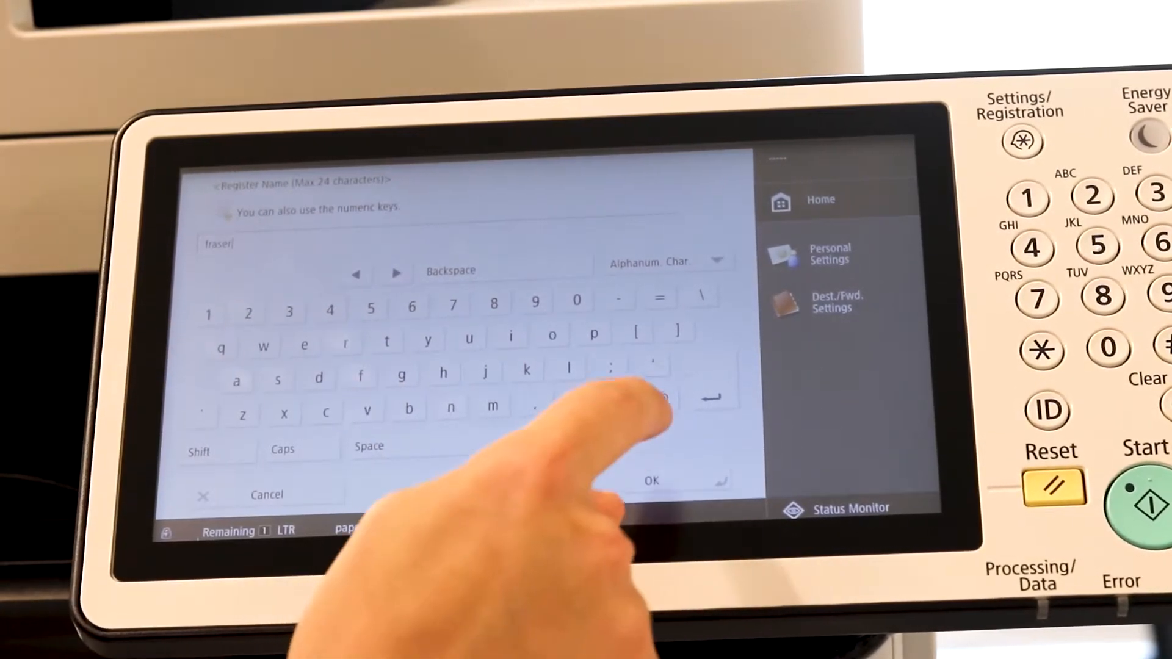
- Confirm the contact name, then confirm the entered fax number to save the destination
click(649, 482)
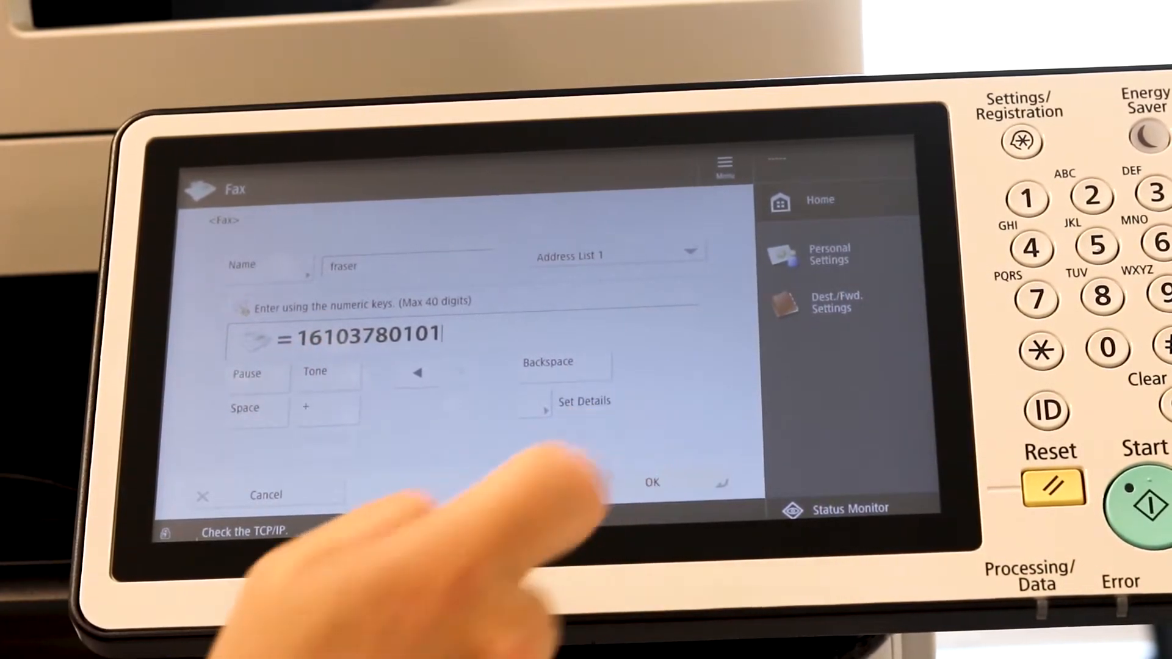
click(651, 482)
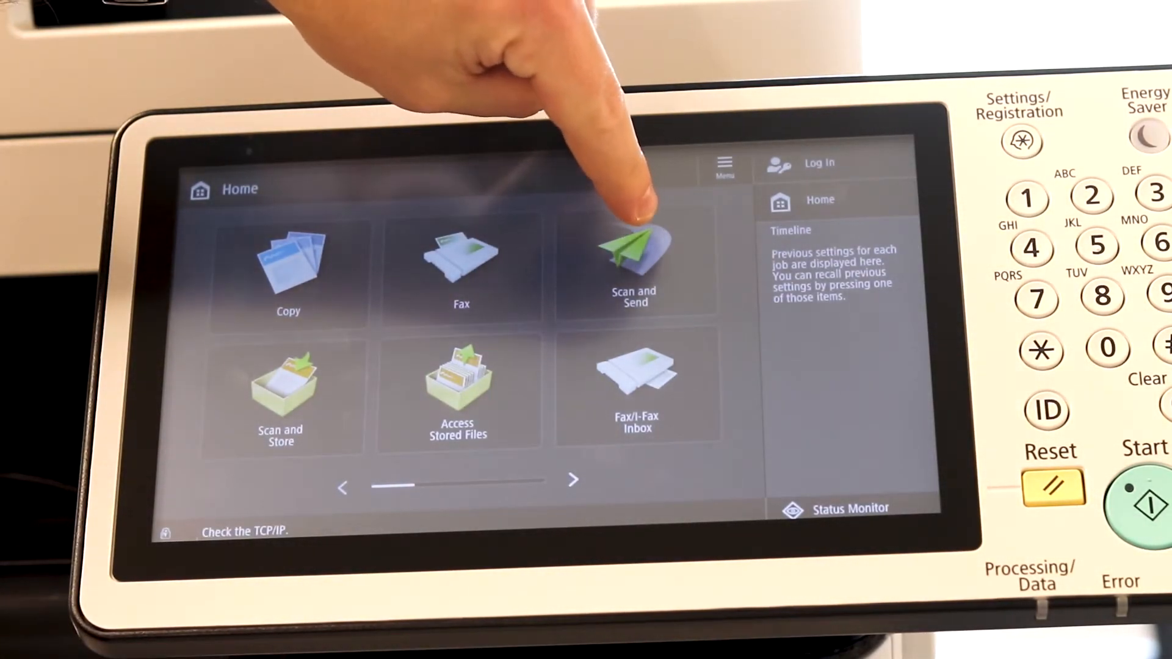
- In Scan and Send's address book, begin registering a new E-Mail destination
click(635, 261)
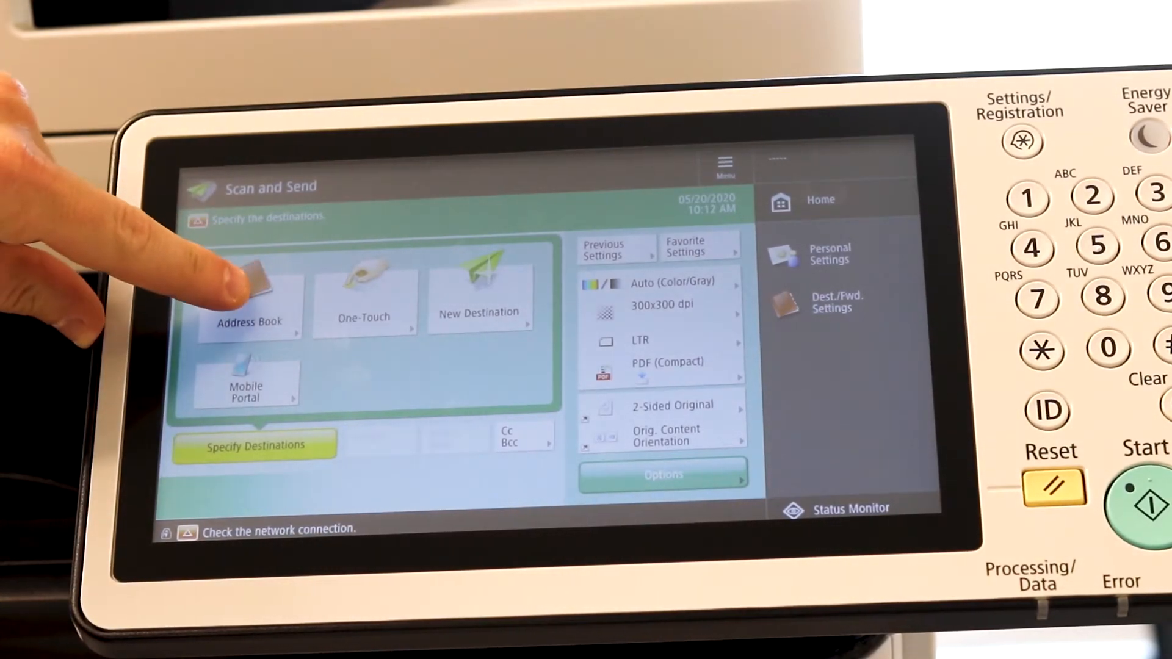
click(249, 299)
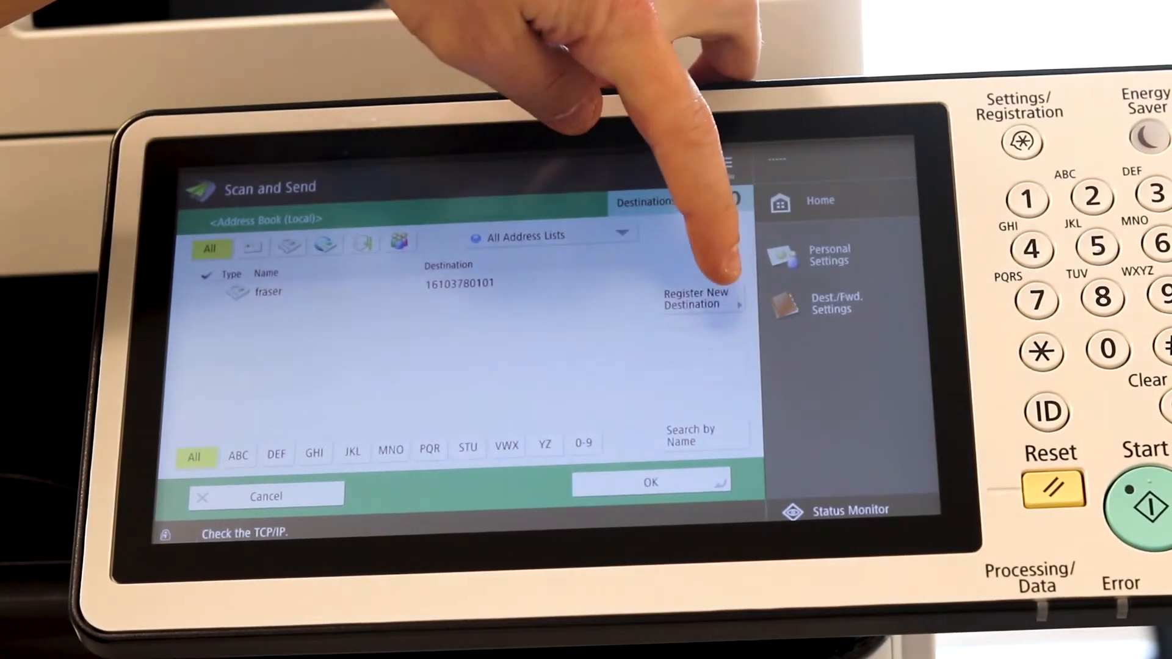
click(697, 298)
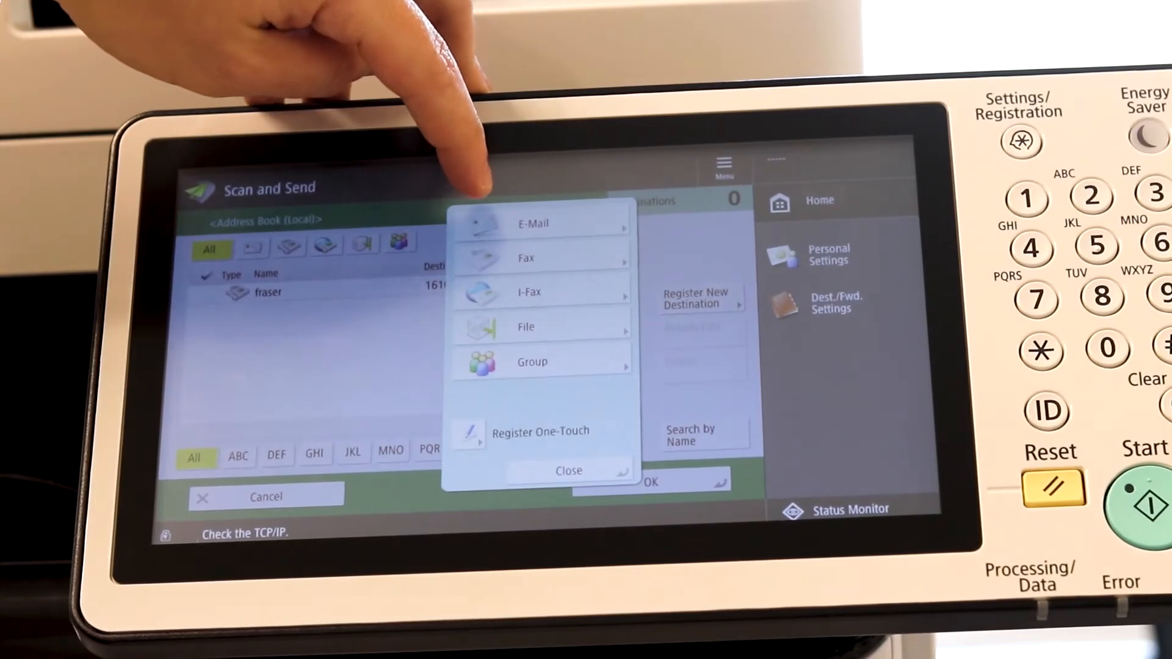
click(533, 223)
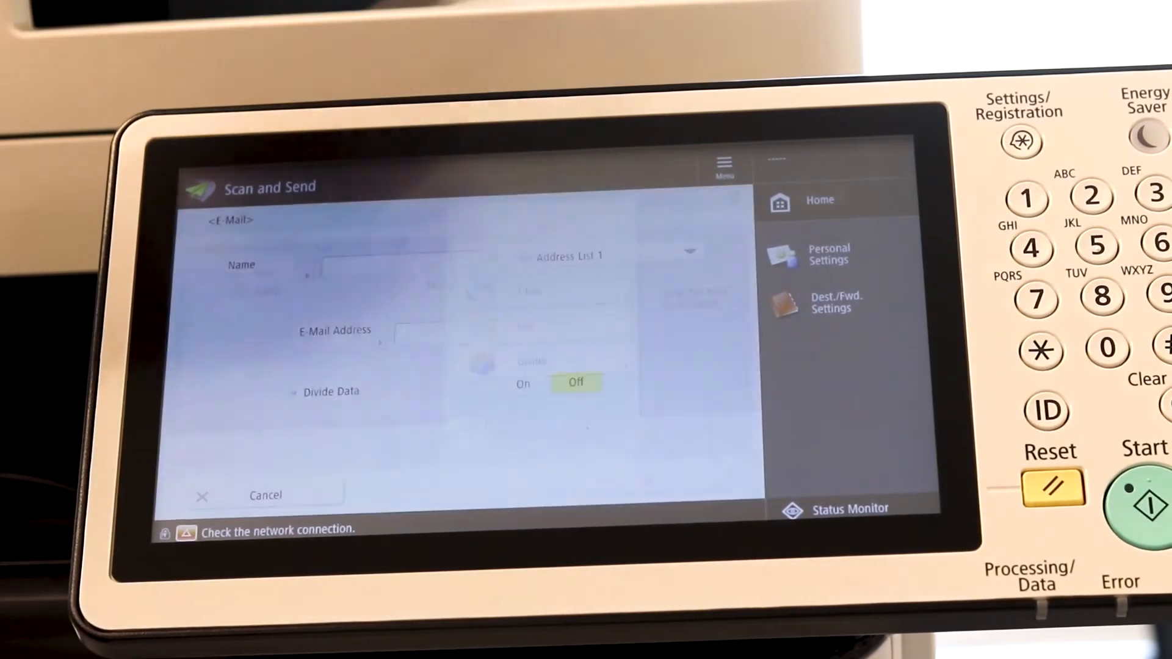